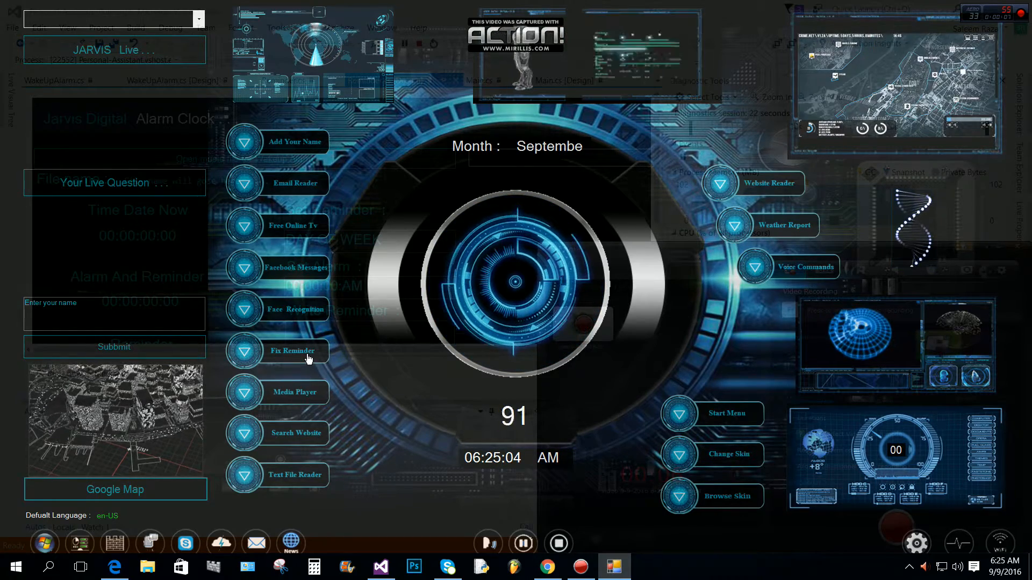
# Launch the reminder feature from the dashboard and ask Jarvis by voice to open the alarm clock
pyautogui.click(292, 350)
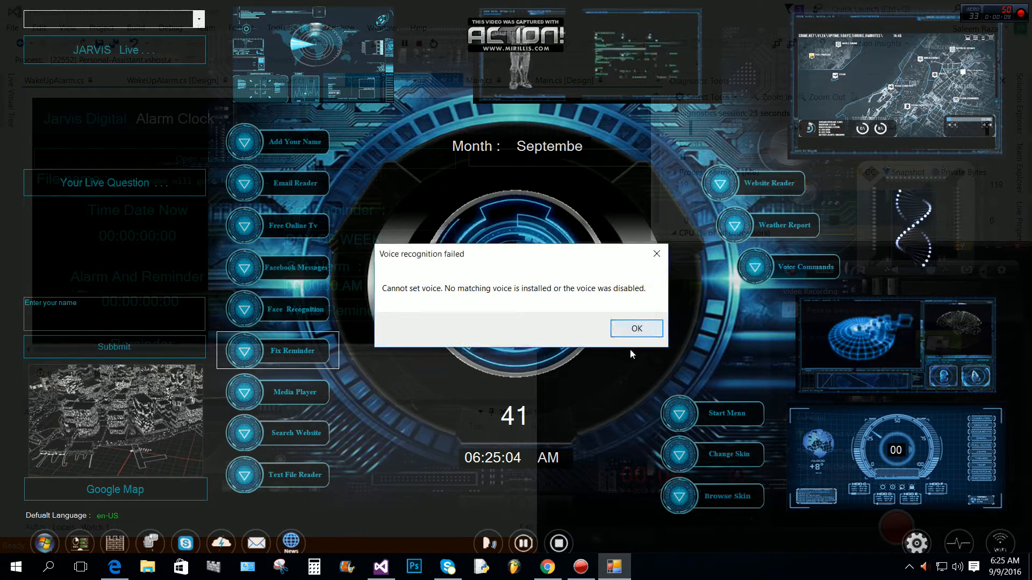
pyautogui.click(636, 329)
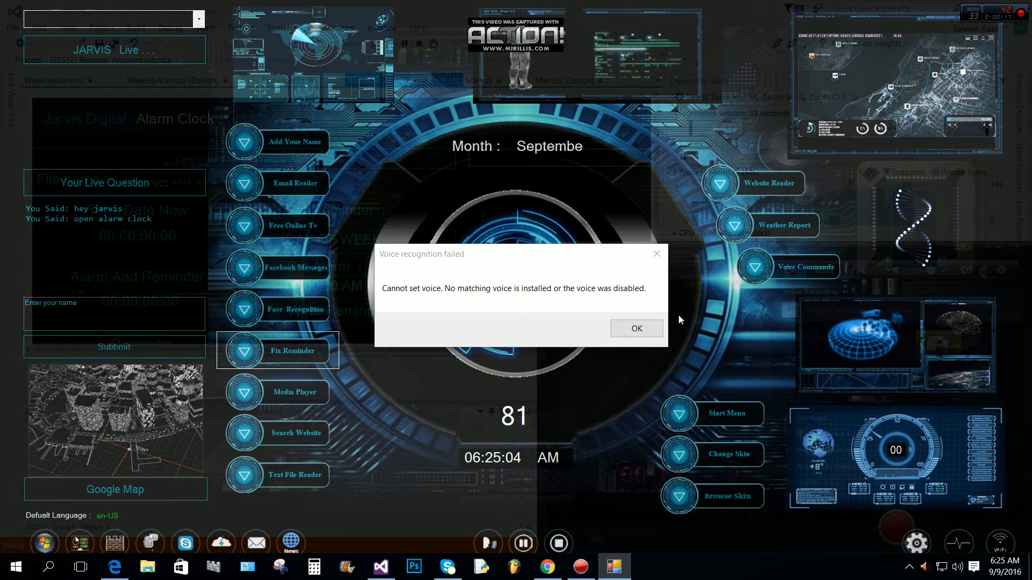
# Dismiss the voice recognition failed error so the Alarm Clock window appears
pyautogui.click(636, 329)
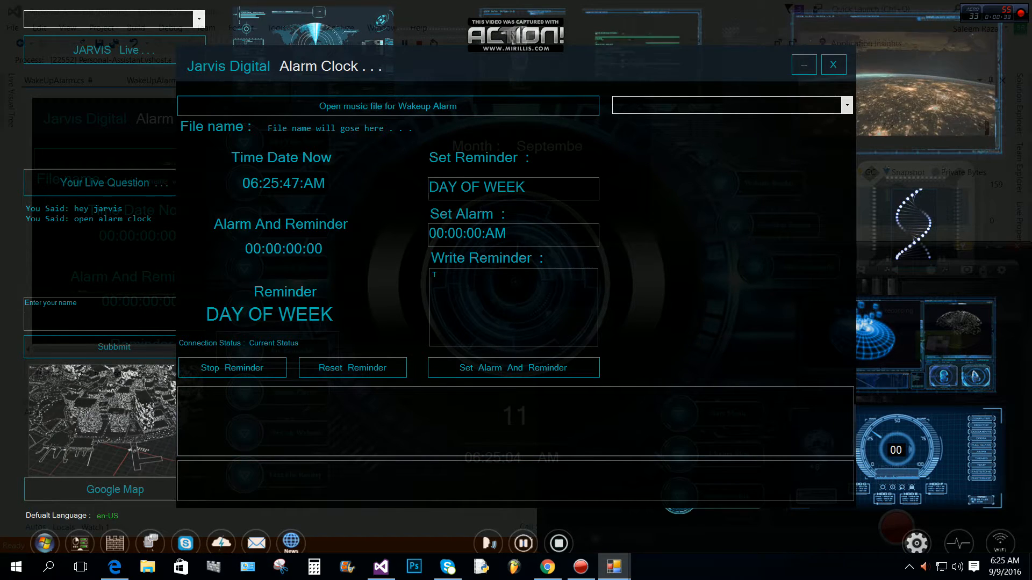
# Write a reminder about today's appointment with web developers and set the alarm to 6 27 AM
pyautogui.write('oday you have apointment with web developer')
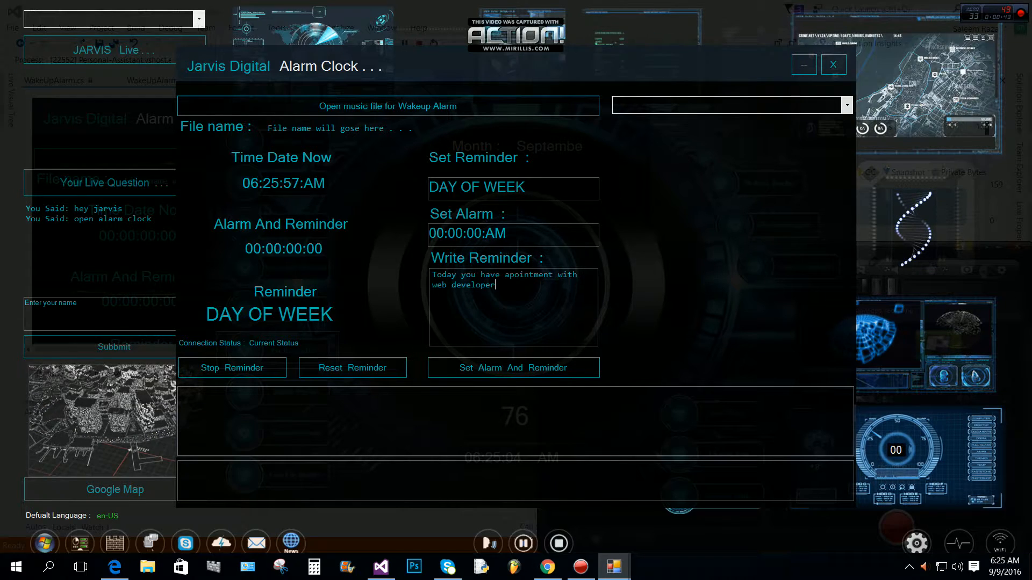
pyautogui.write('s amir')
pyautogui.click(512, 234)
pyautogui.write('6 27 ')
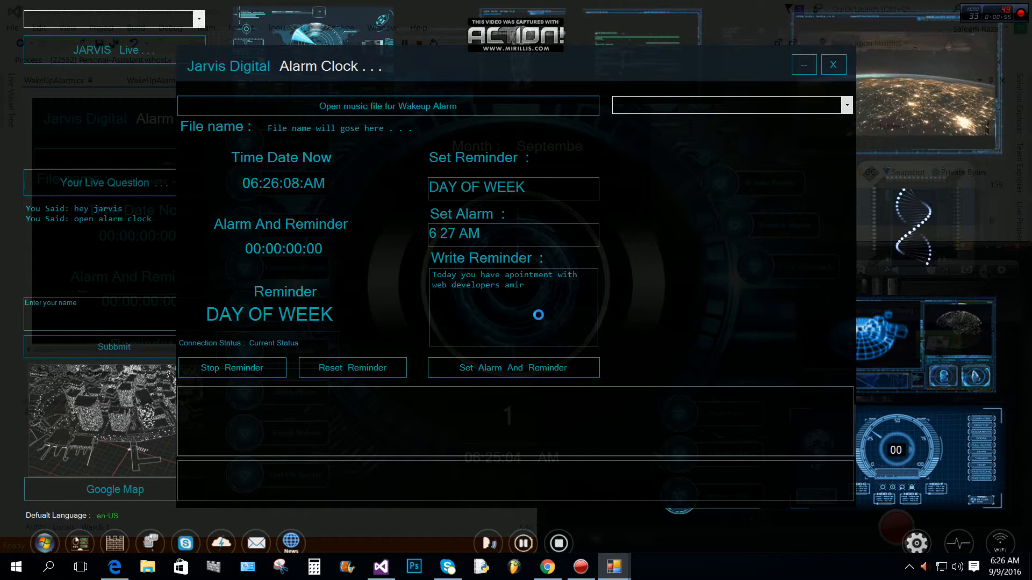
# Choose Music01 as wake-up audio, set the 06:27:00 AM alarm and reminder, and return to the dashboard
pyautogui.click(387, 106)
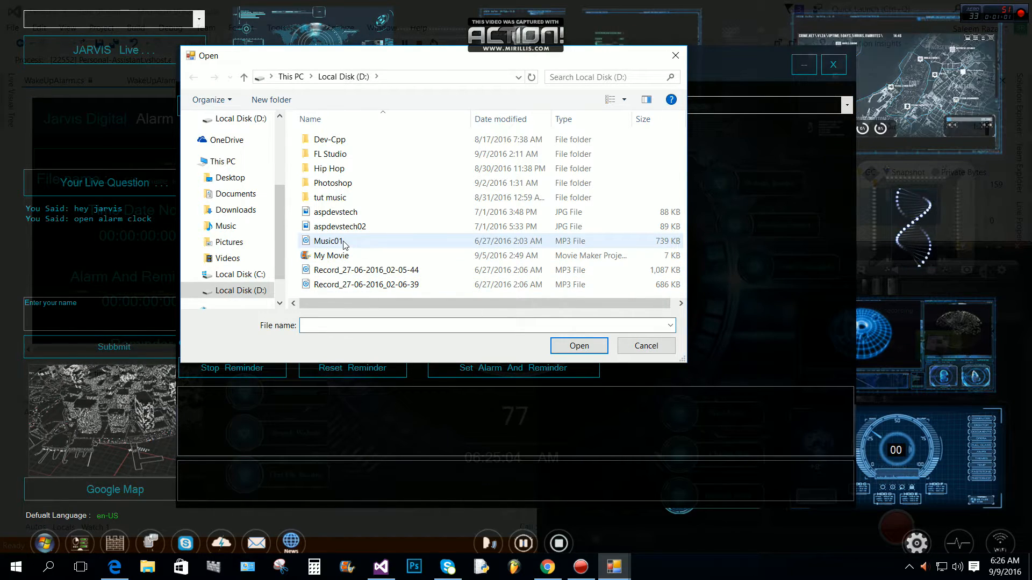
pyautogui.moveTo(341, 244)
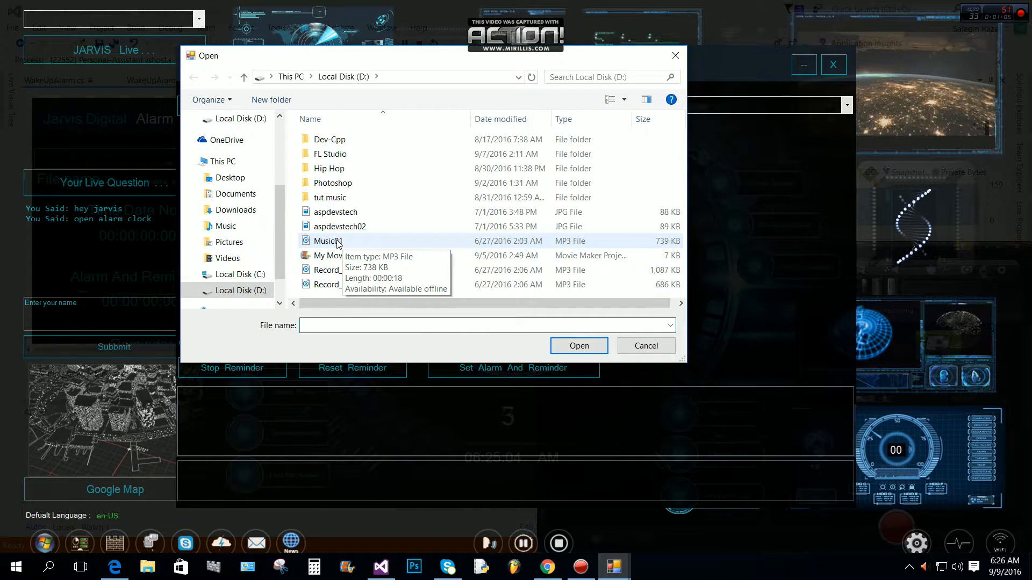
pyautogui.click(328, 240)
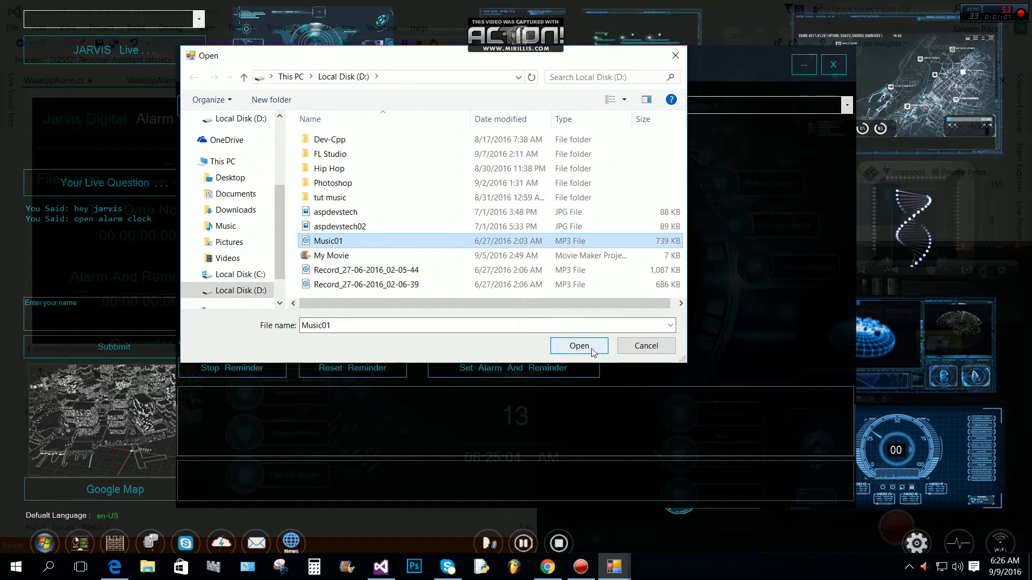
pyautogui.click(578, 346)
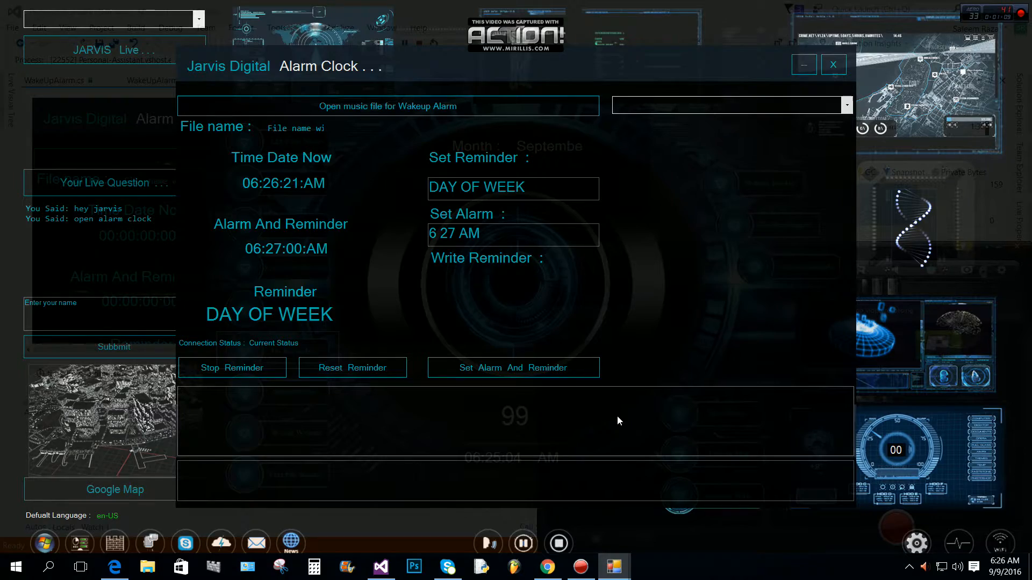
pyautogui.click(833, 64)
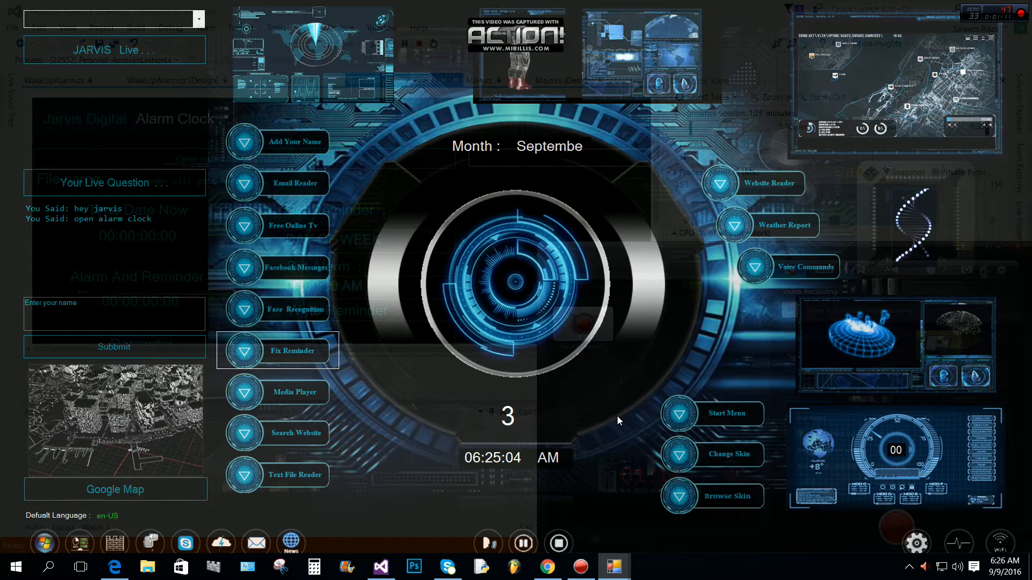